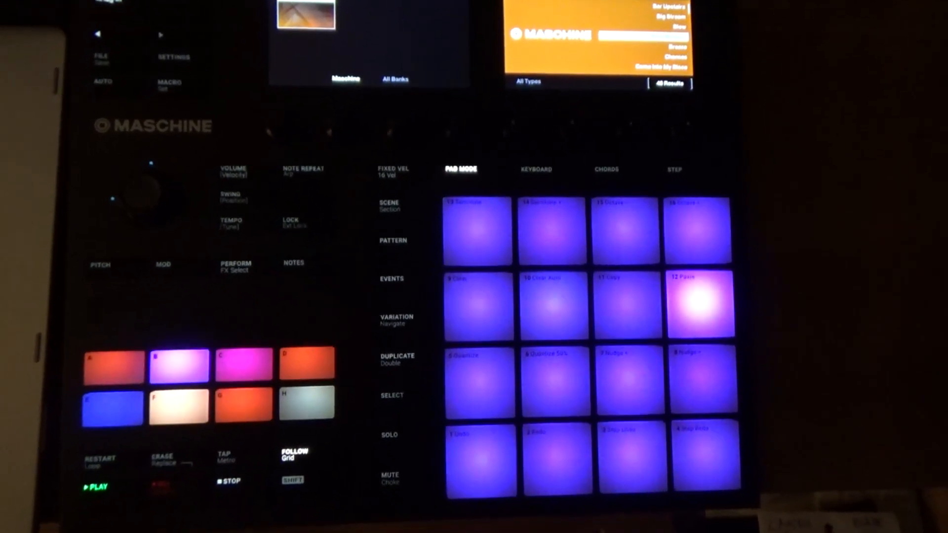
pyautogui.click(626, 455)
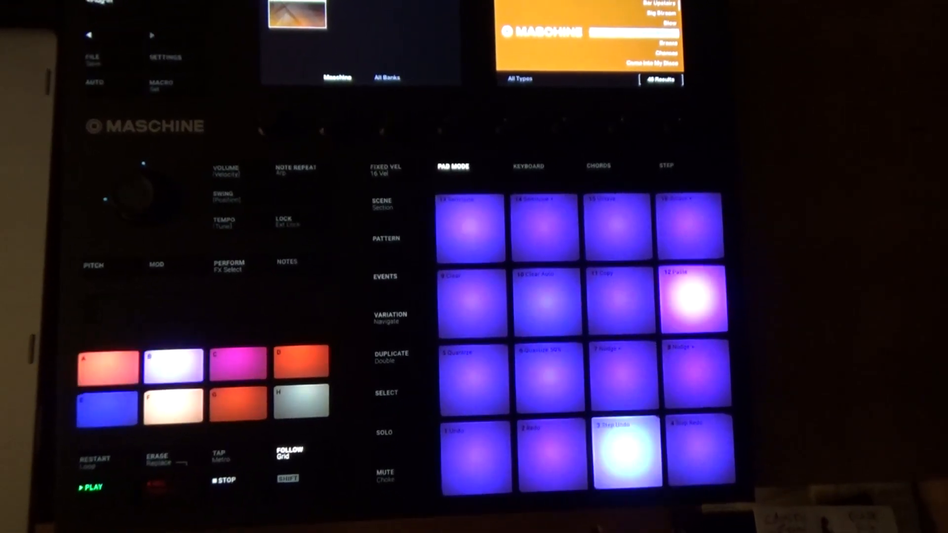